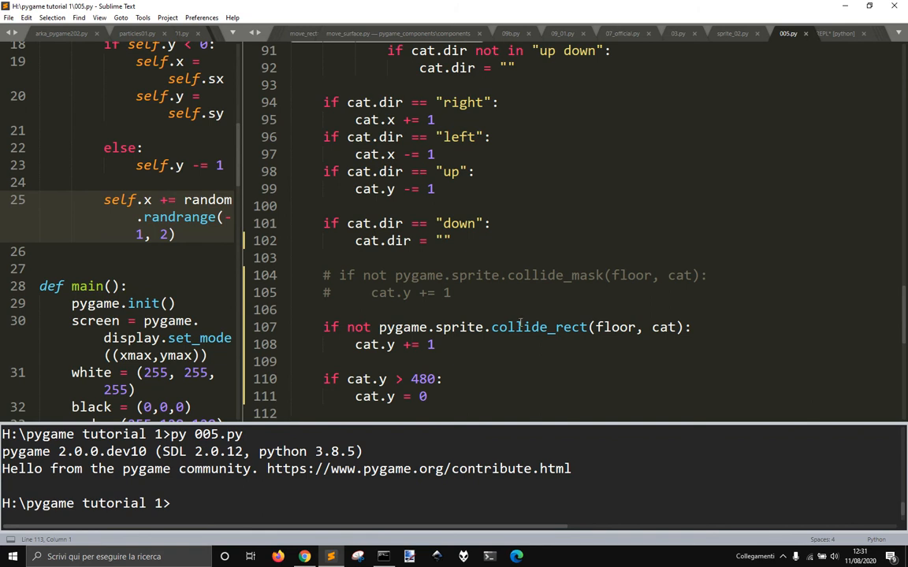
mouse_move(555, 329)
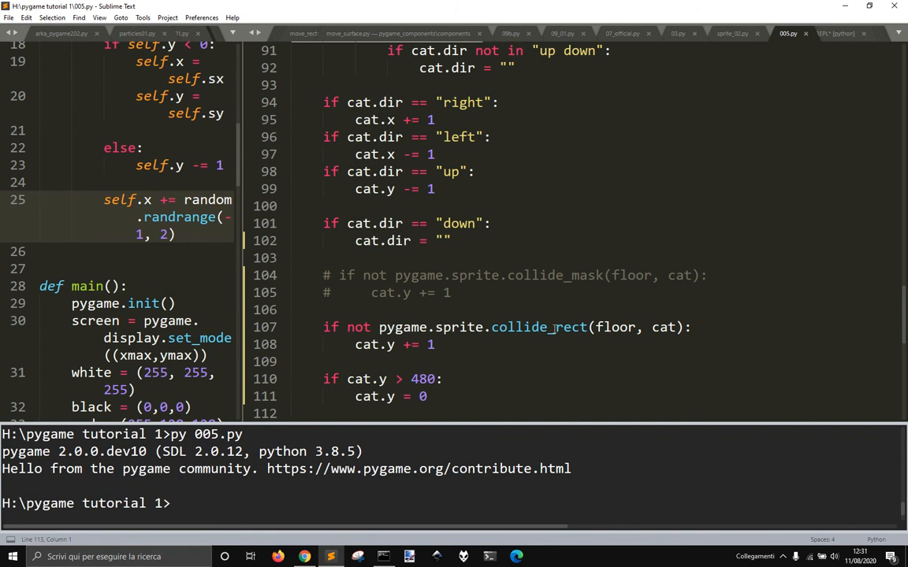
Review the rectangle-based collision check and the cat's rect attribute, then close the running game.
click(550, 326)
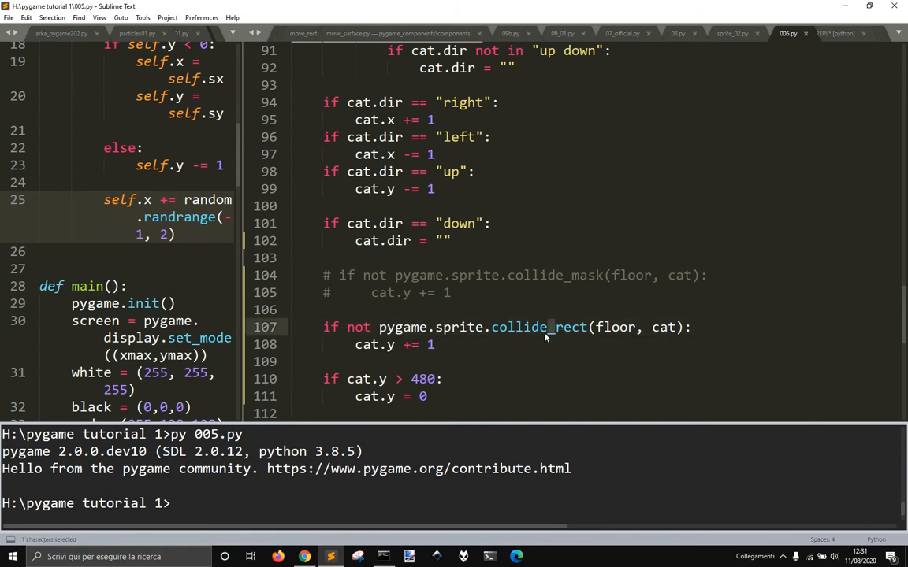
click(602, 326)
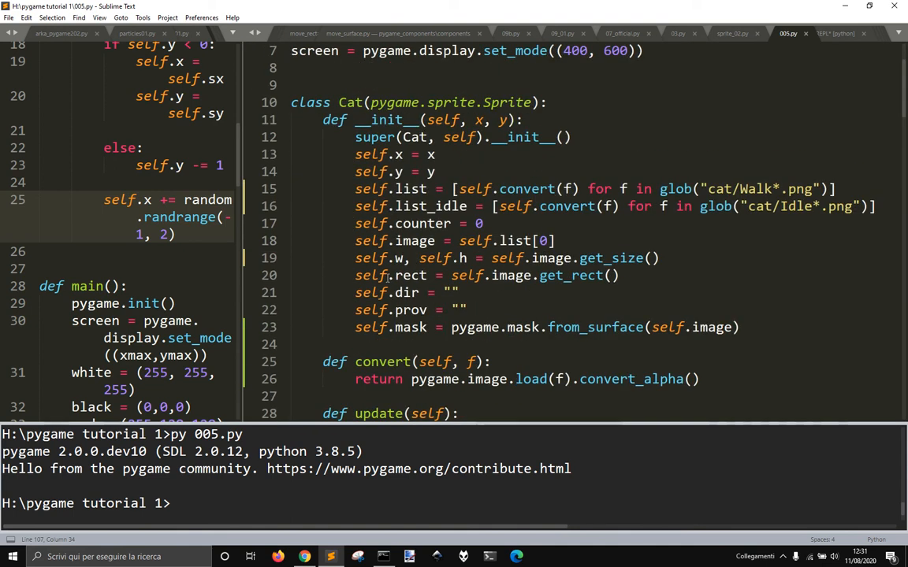
click(420, 274)
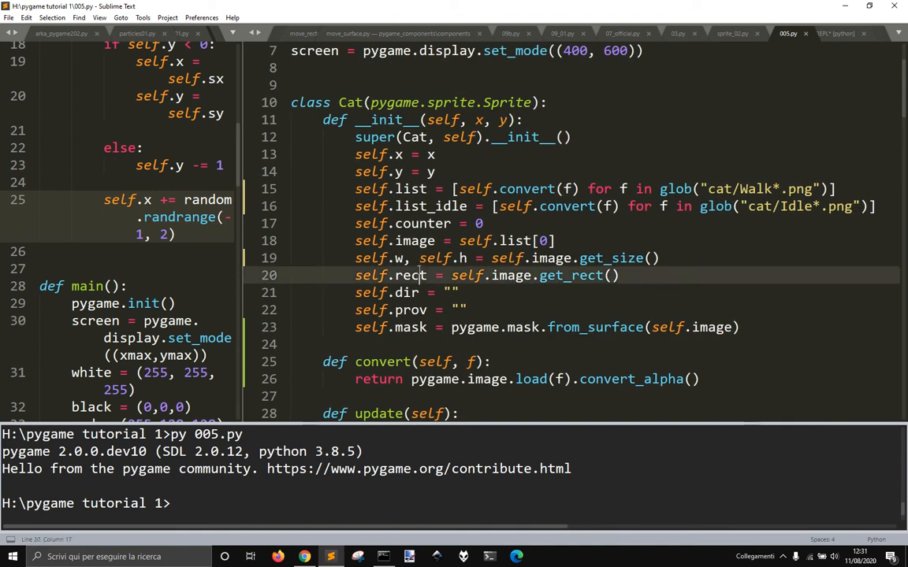
scroll(down, 3)
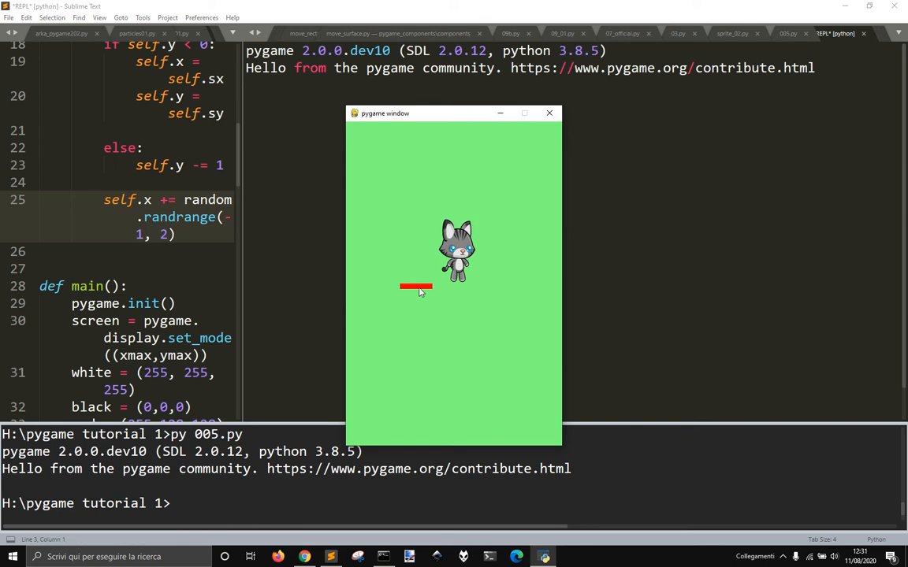
mouse_move(404, 243)
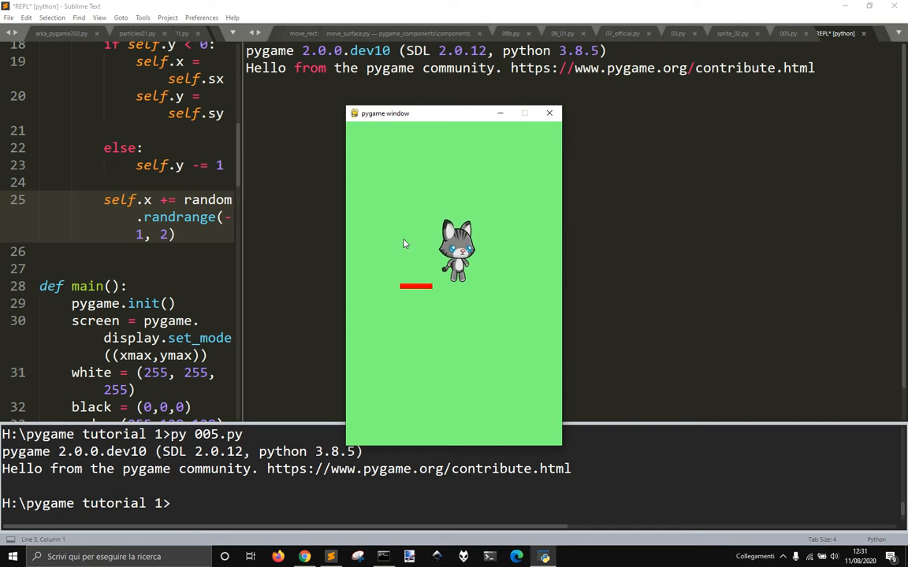
mouse_move(548, 114)
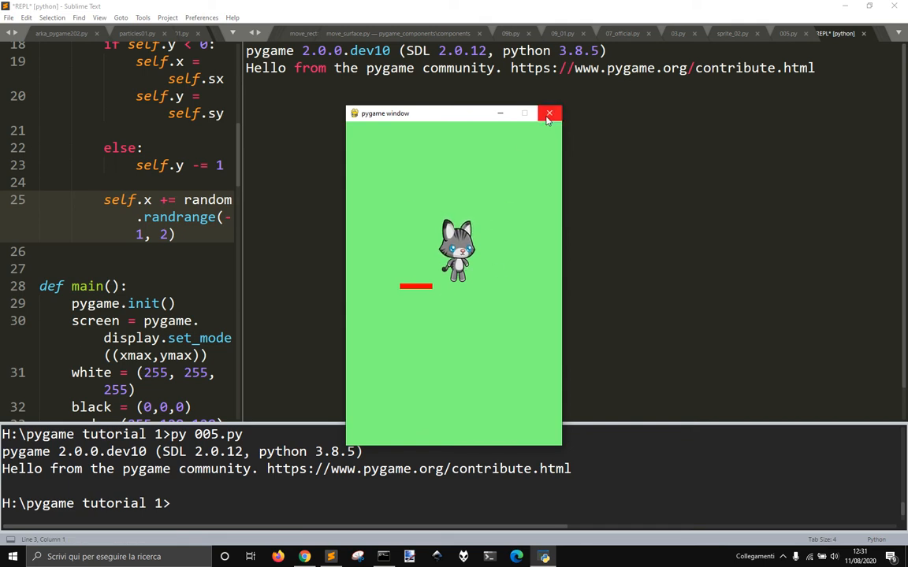
click(548, 114)
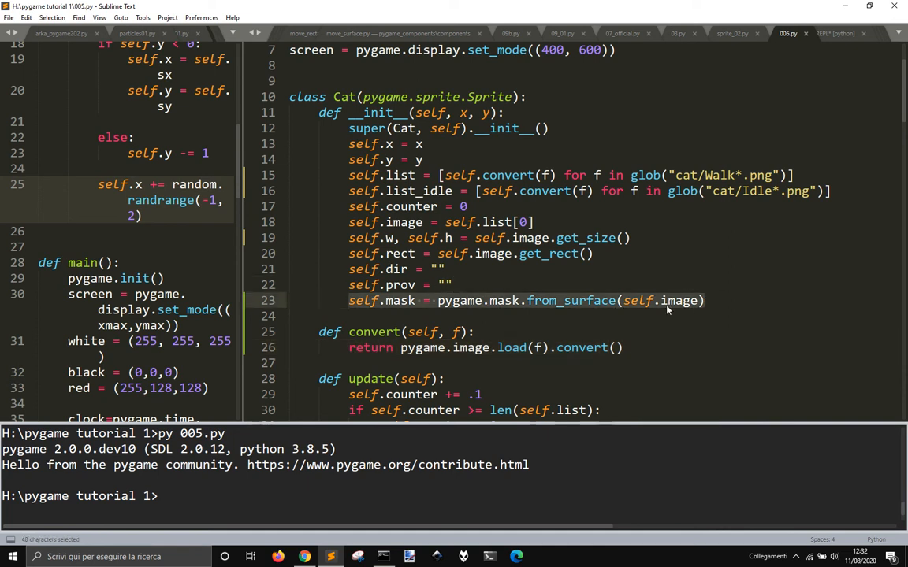
mouse_move(558, 307)
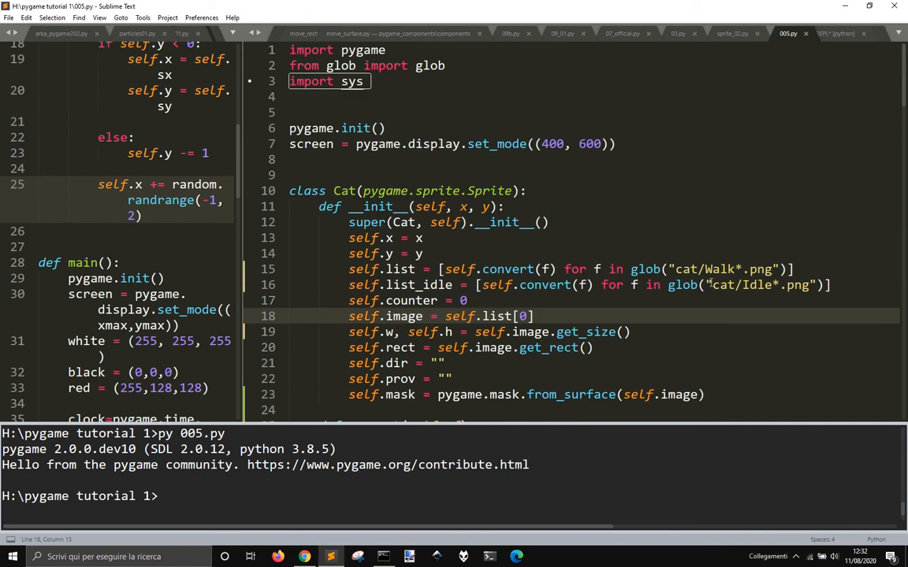
Toggle comments on the collide_rect lines with Ctrl+/, run the script, and close the game window.
scroll(down, 3)
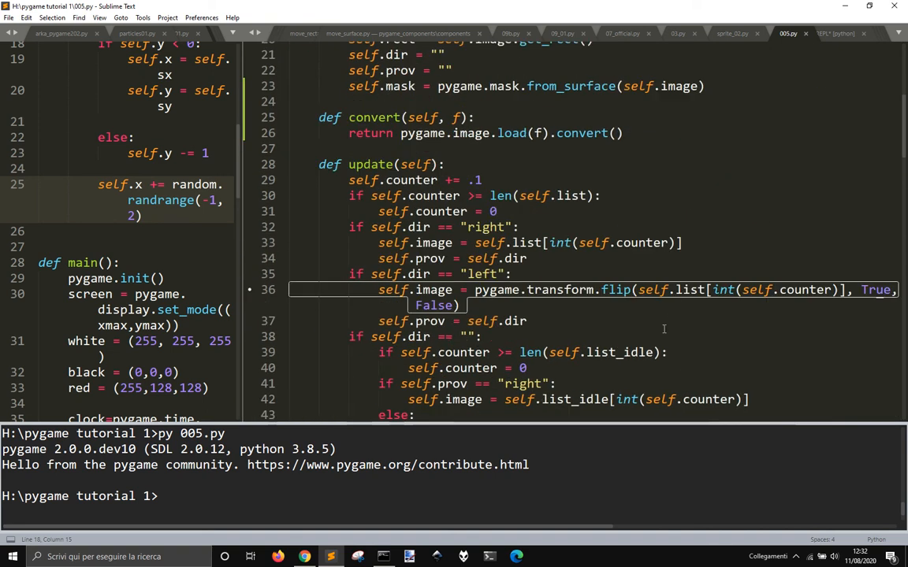
scroll(down, 3)
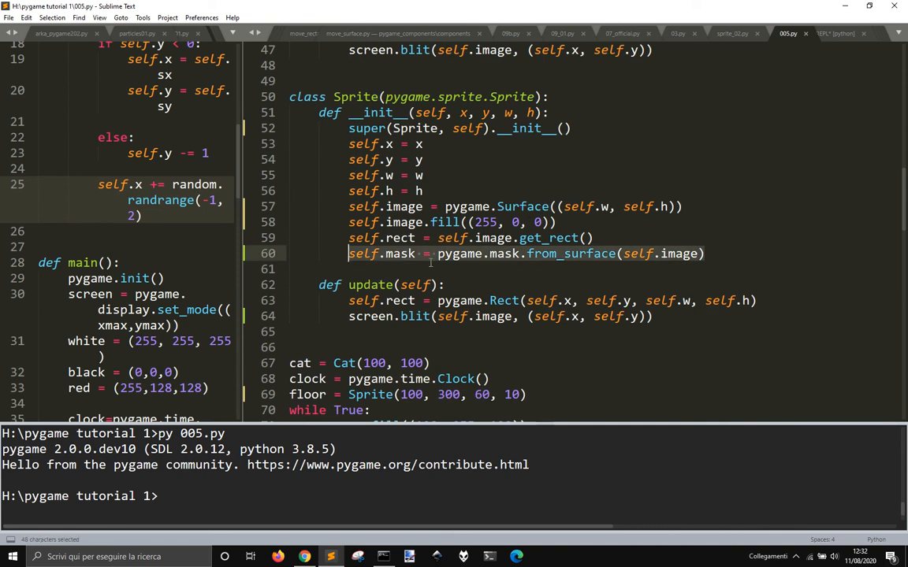
mouse_move(610, 263)
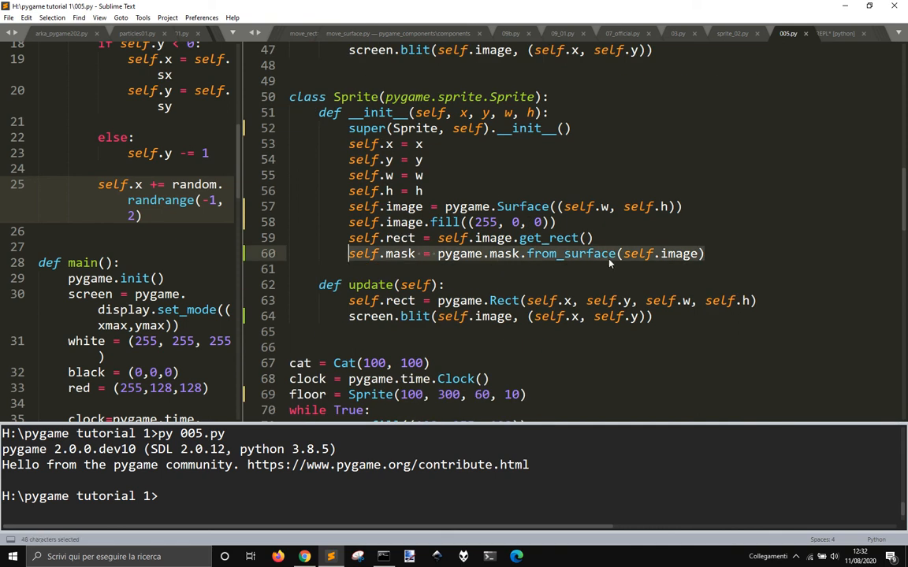
double_click(400, 253)
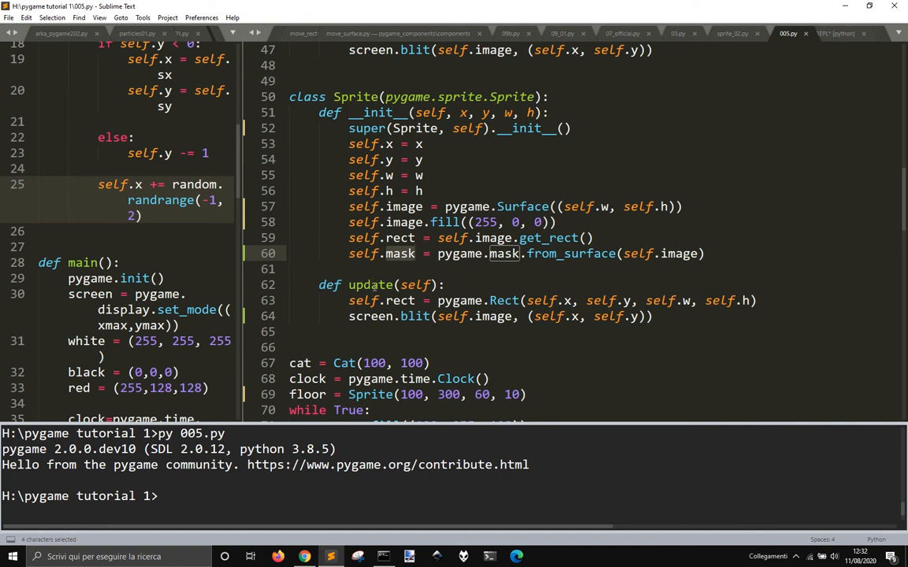
scroll(down, 3)
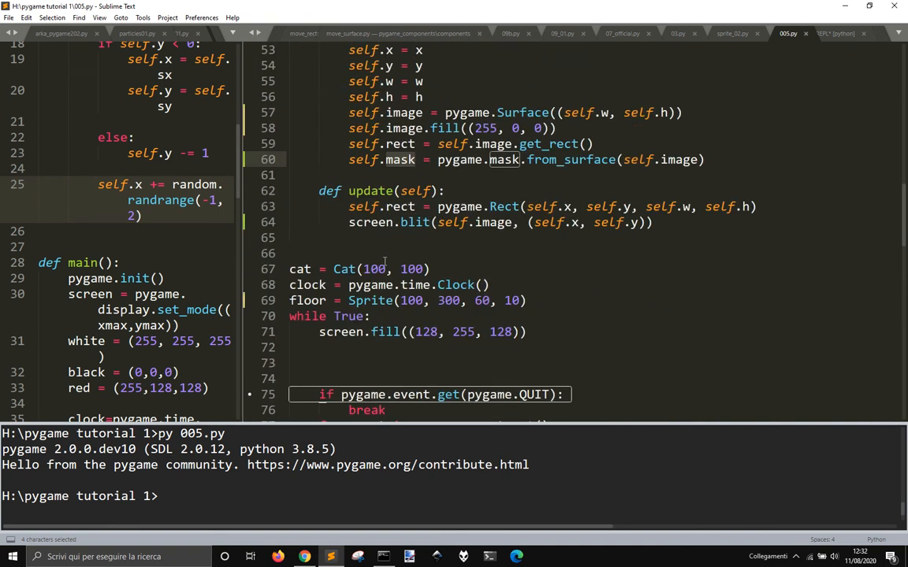
scroll(down, 3)
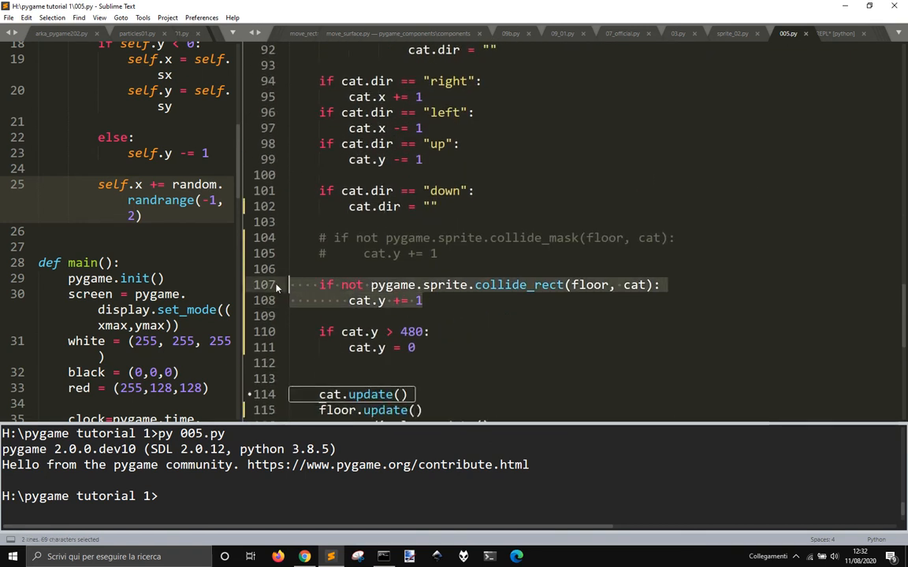
key(ctrl+/)
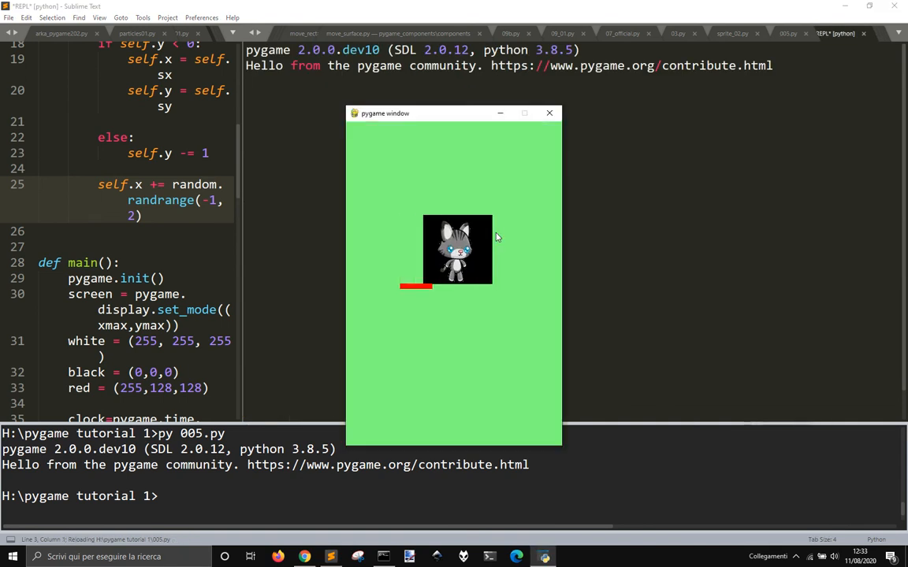
click(549, 114)
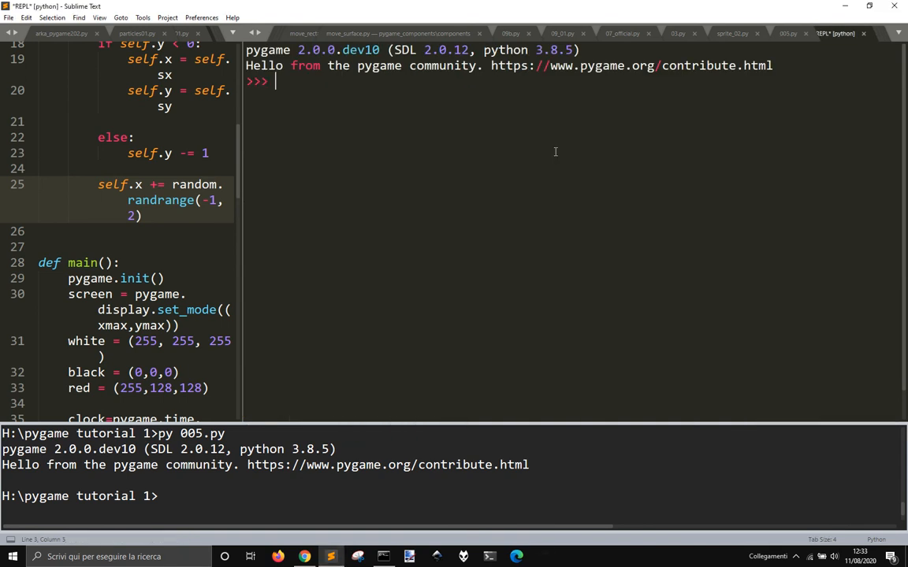
Change the Cat image loading to convert_alpha() in 005.py, run it, and close the game.
click(788, 33)
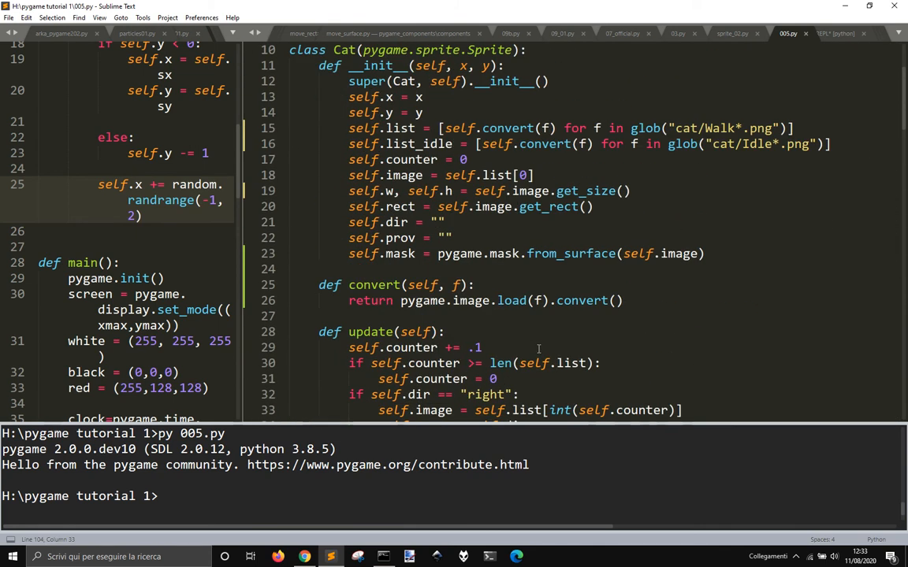
click(583, 300)
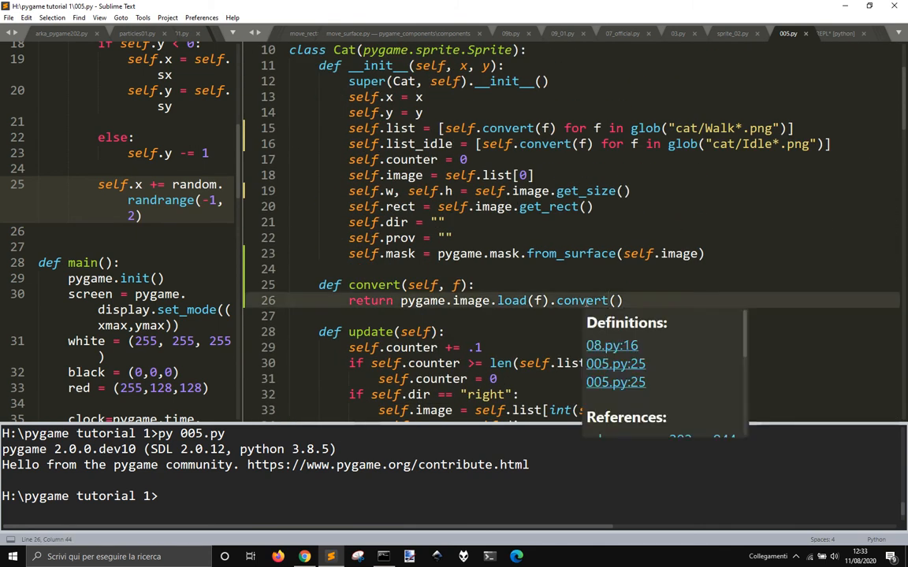
text(_alpha)
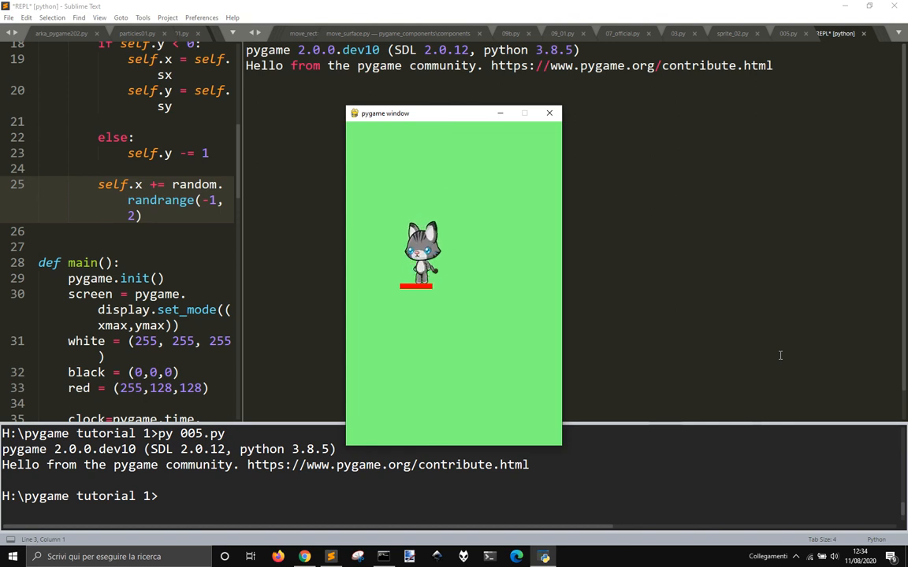
mouse_move(548, 113)
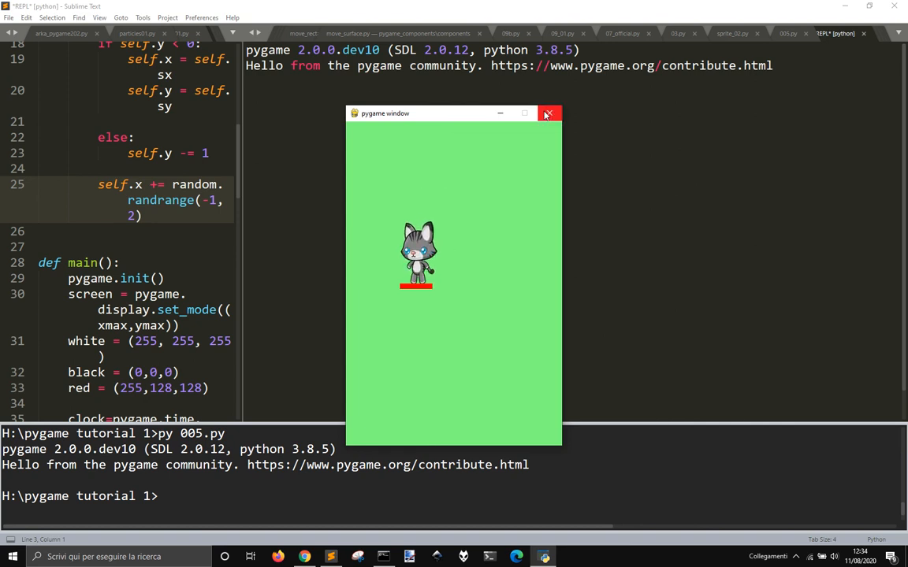
click(548, 113)
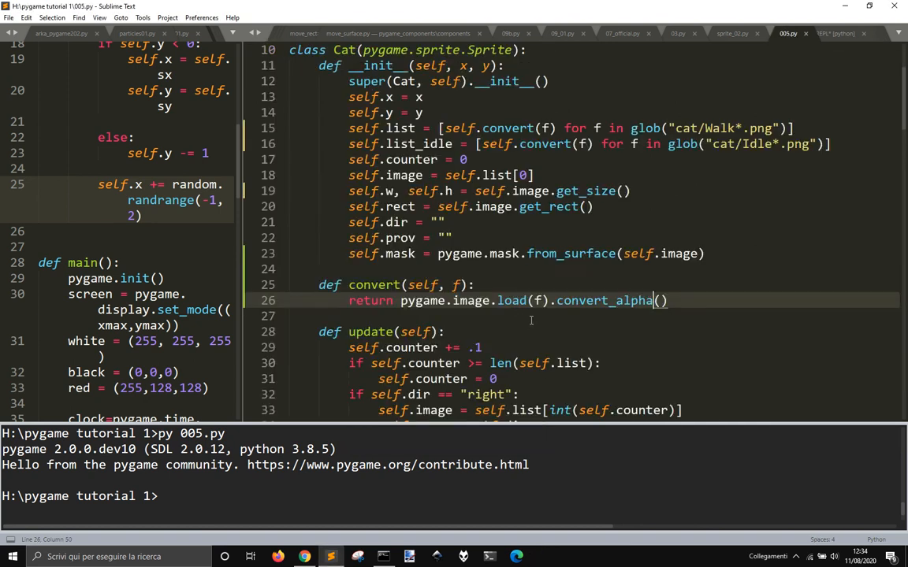
scroll(down, 3)
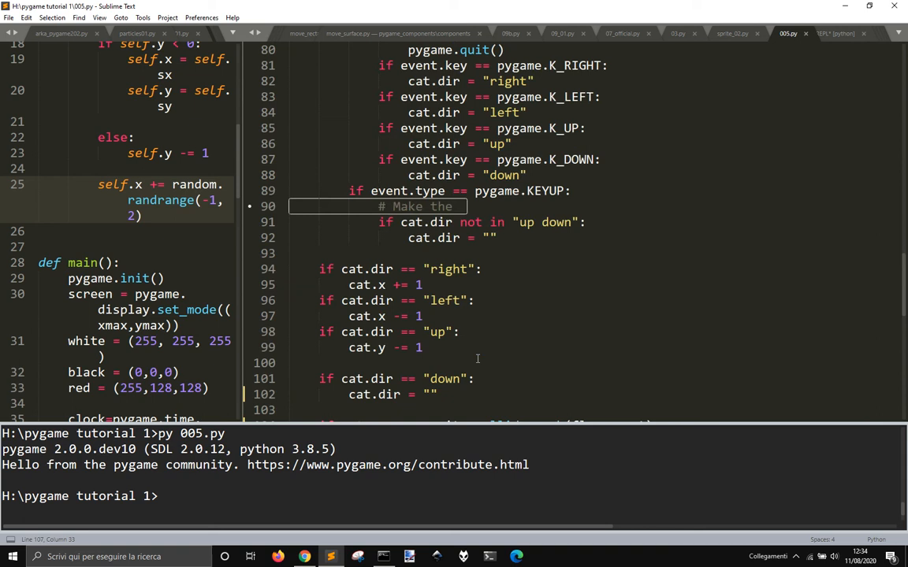
scroll(down, 3)
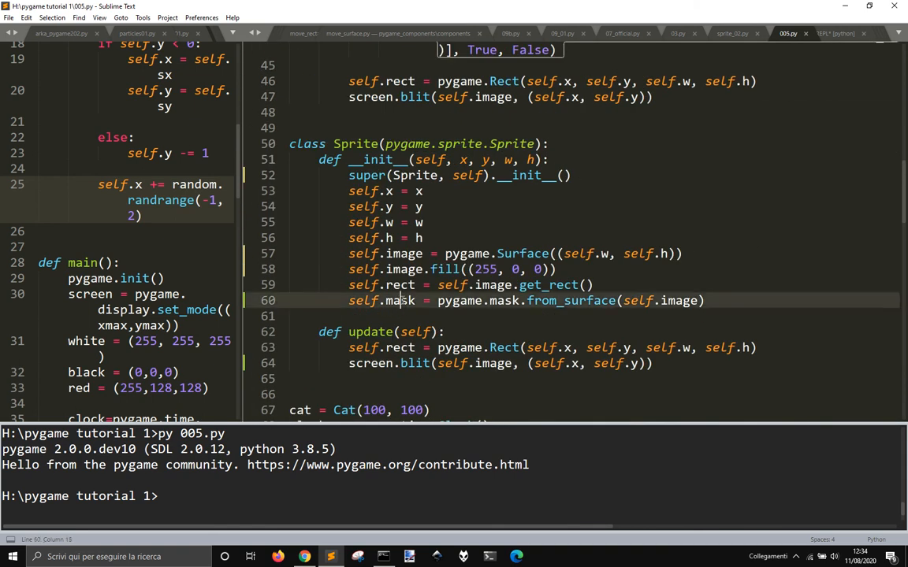
double_click(504, 300)
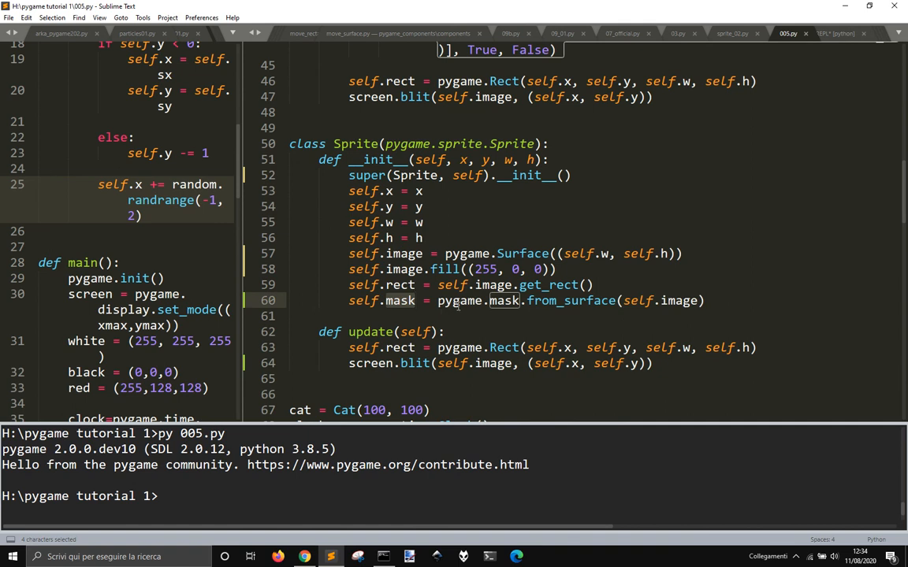
click(469, 284)
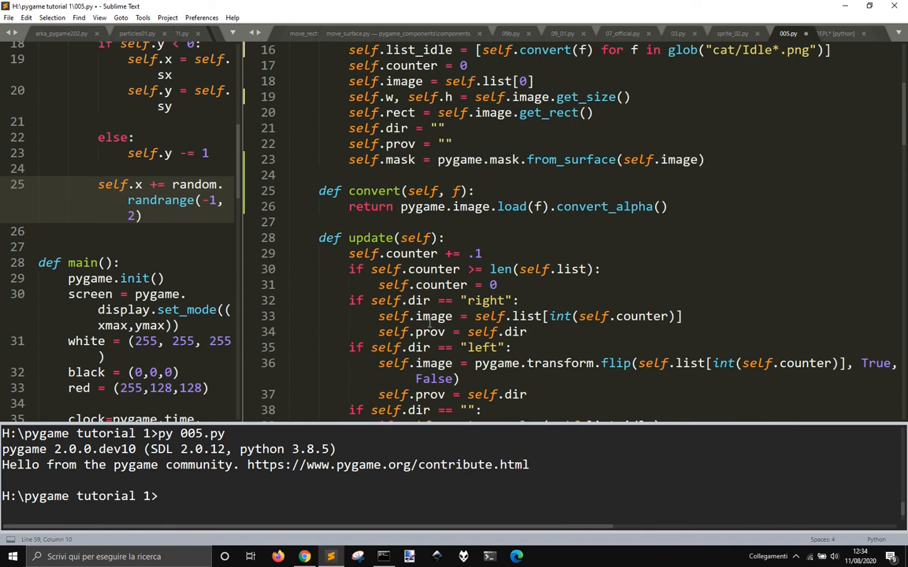
scroll(down, 3)
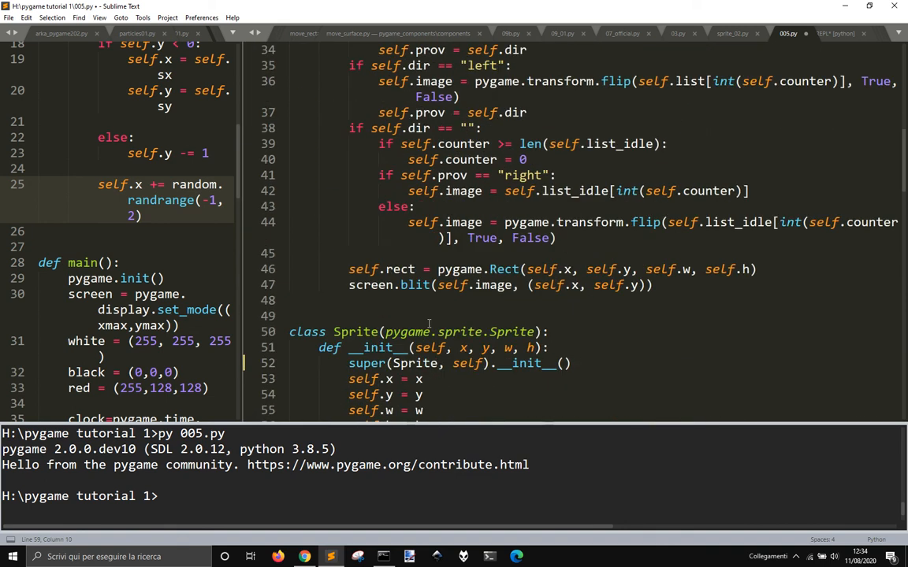